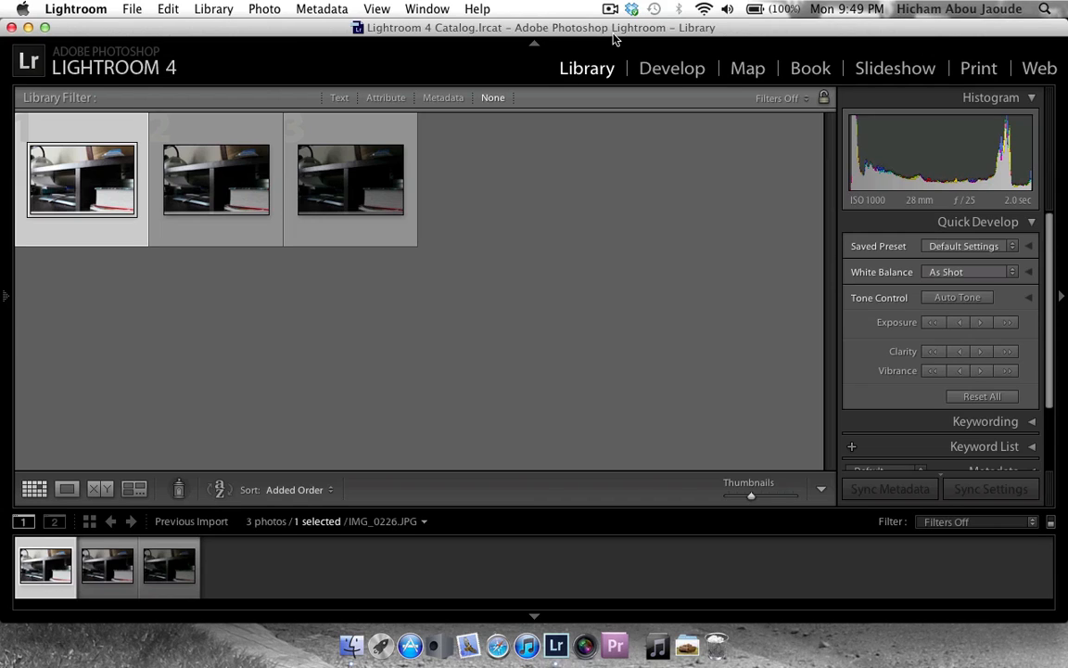
Compare the first and second bracketed exposures by switching between their thumbnails
{"action": "left_click", "coordinate": [215, 179]}
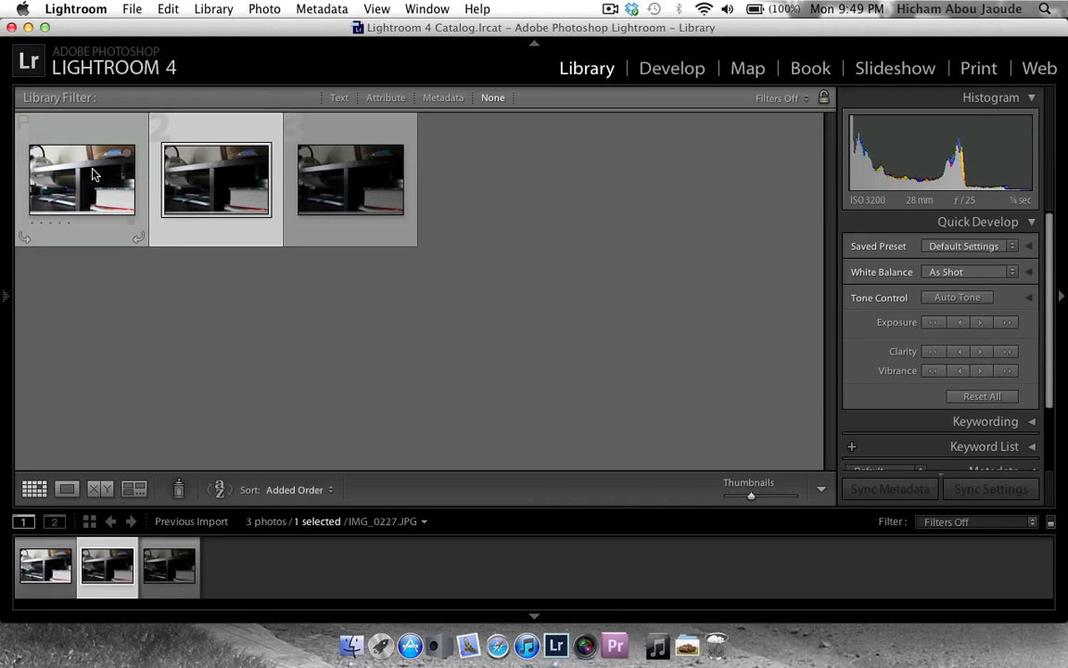
{"action": "left_click", "coordinate": [82, 180]}
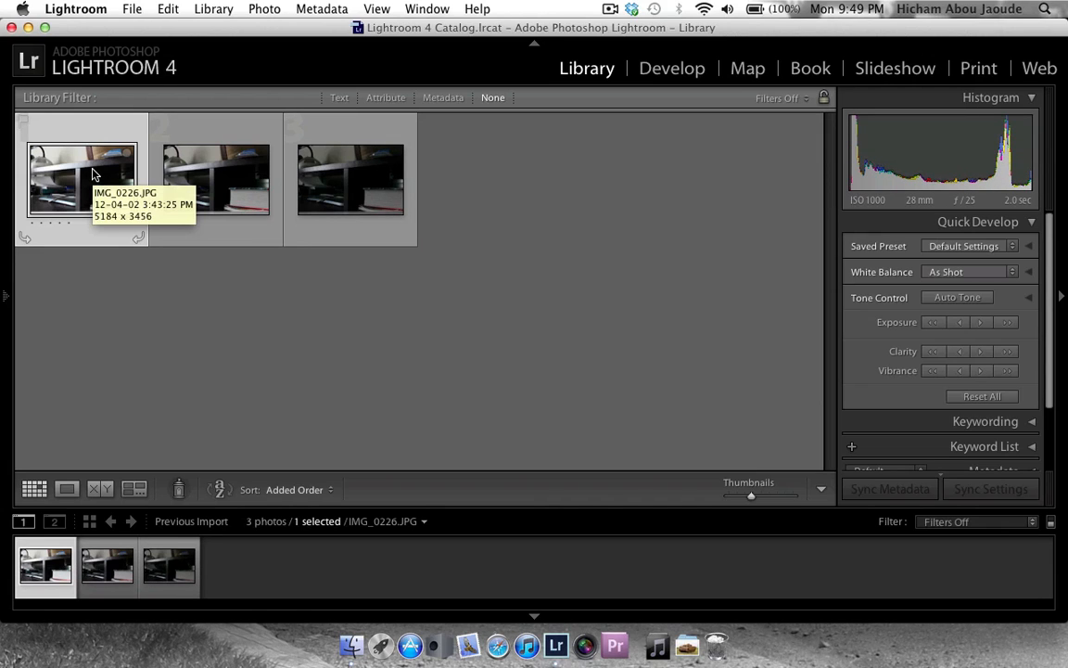
{"action": "mouse_move", "coordinate": [208, 169]}
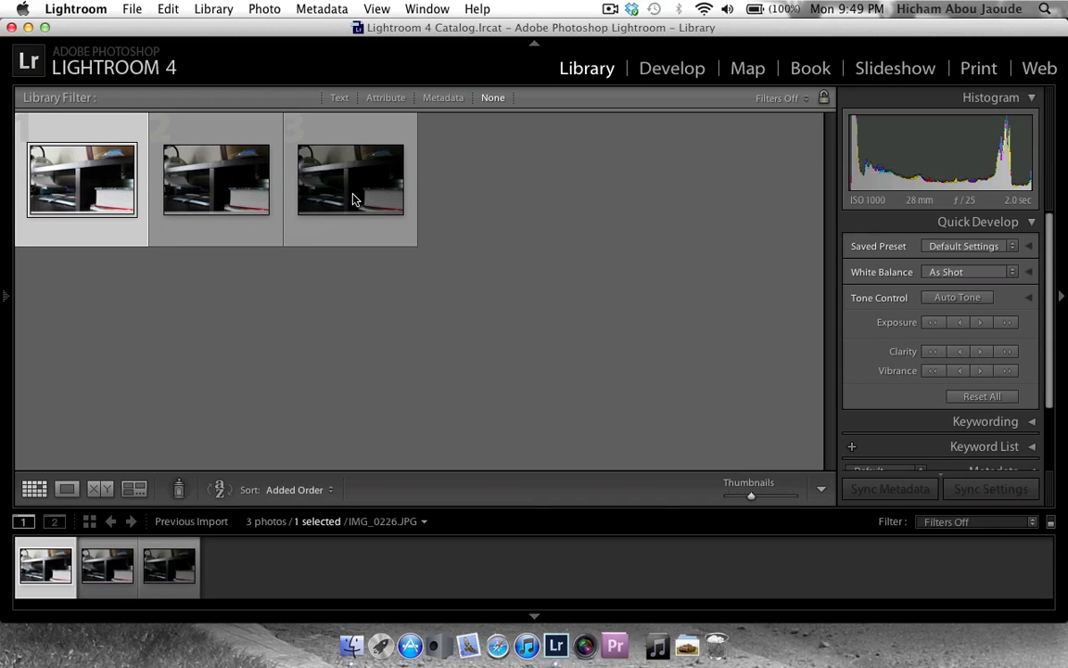
{"action": "left_click", "coordinate": [215, 179]}
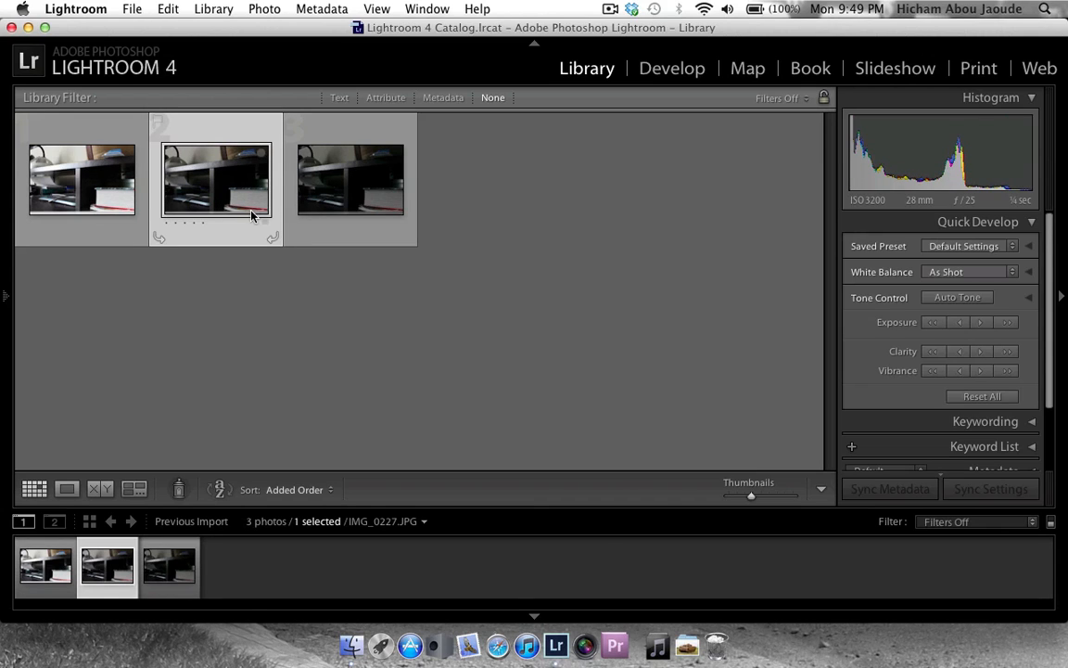
{"action": "mouse_move", "coordinate": [256, 169]}
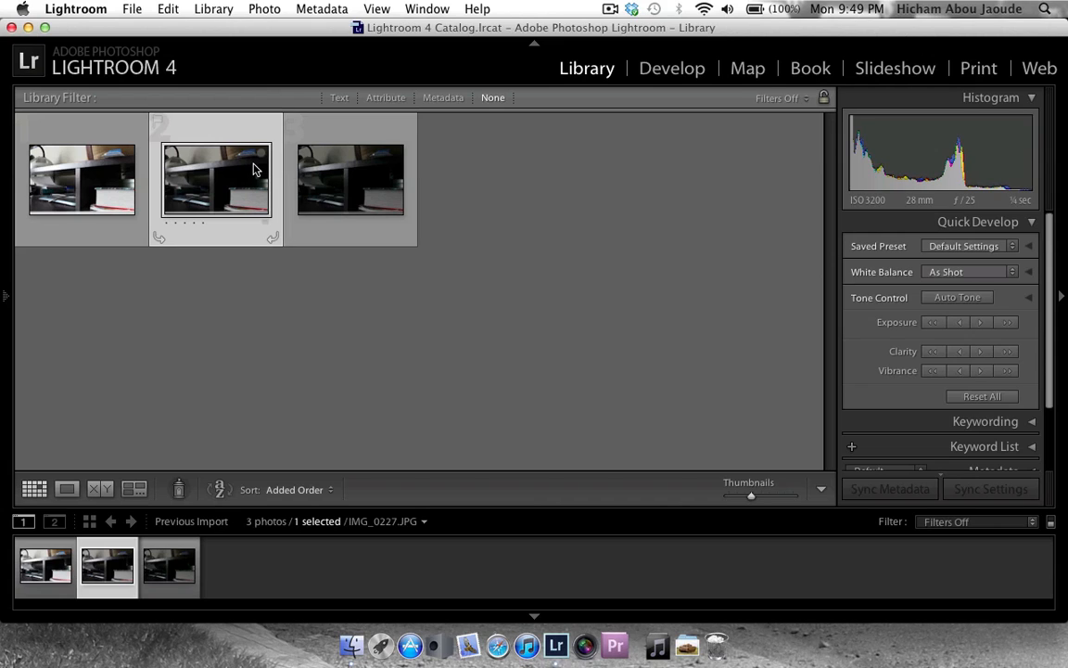
{"action": "mouse_move", "coordinate": [215, 176]}
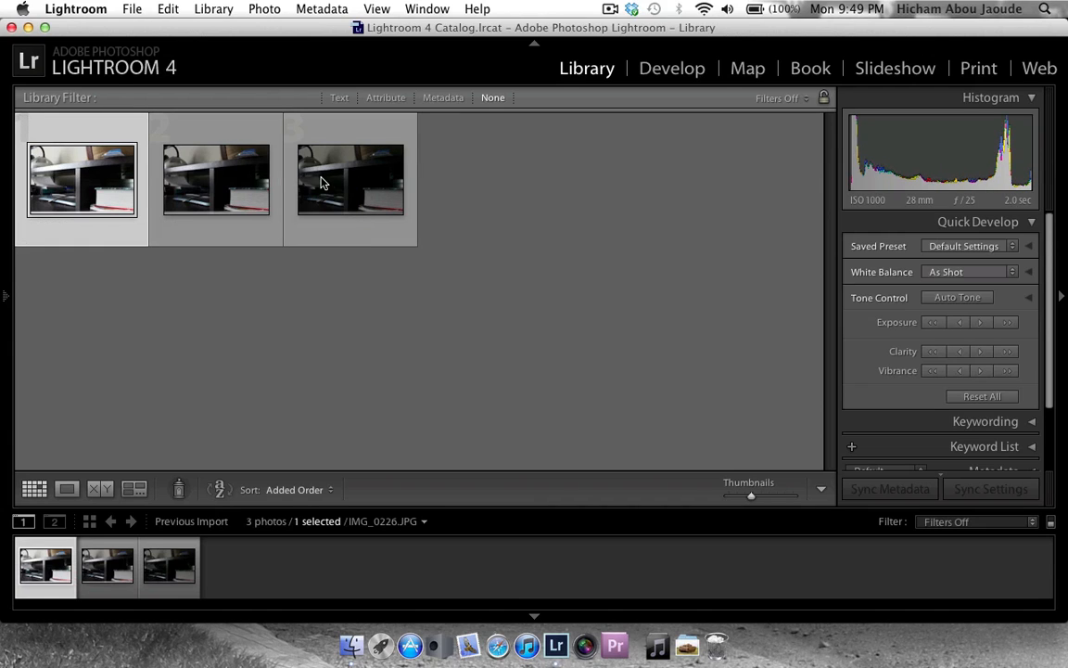
{"action": "left_click", "coordinate": [215, 179]}
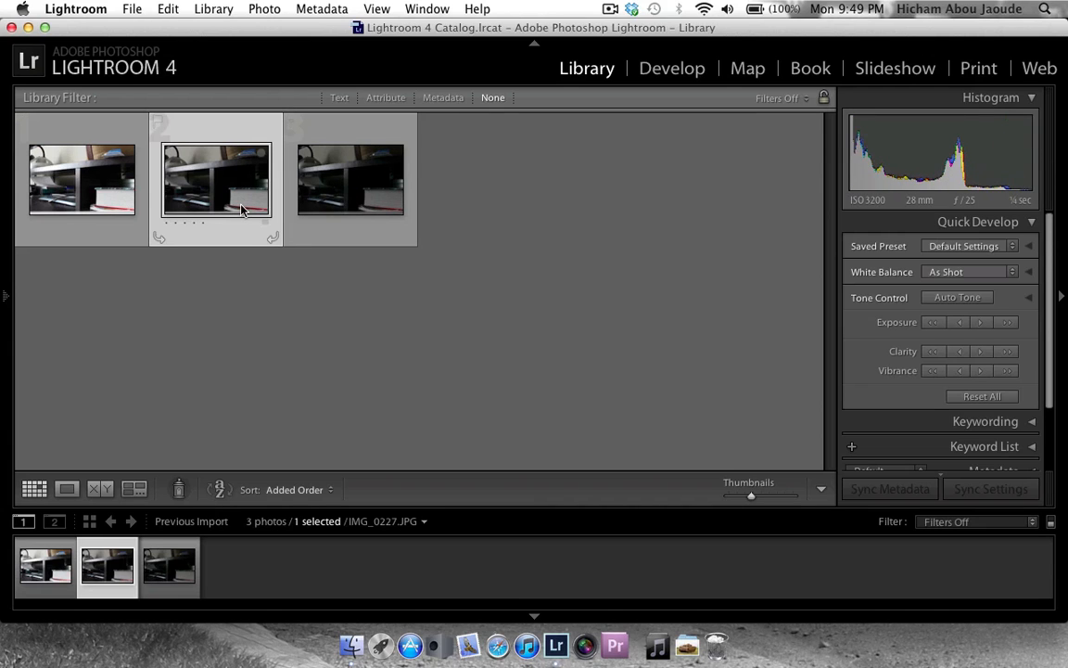
{"action": "mouse_move", "coordinate": [215, 180]}
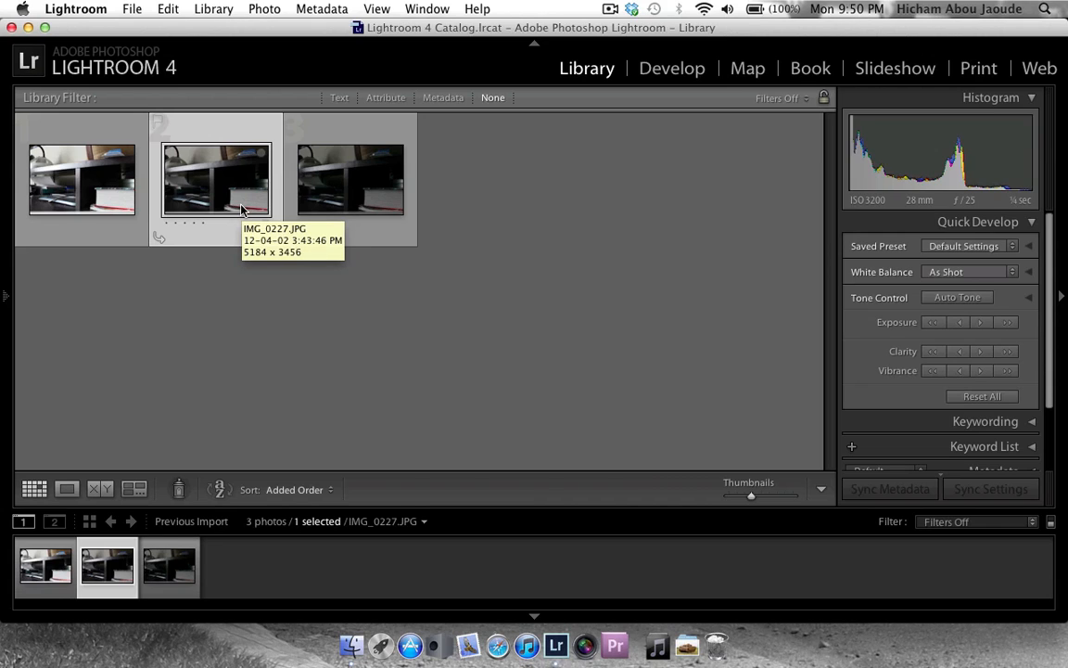
{"action": "mouse_move", "coordinate": [183, 204]}
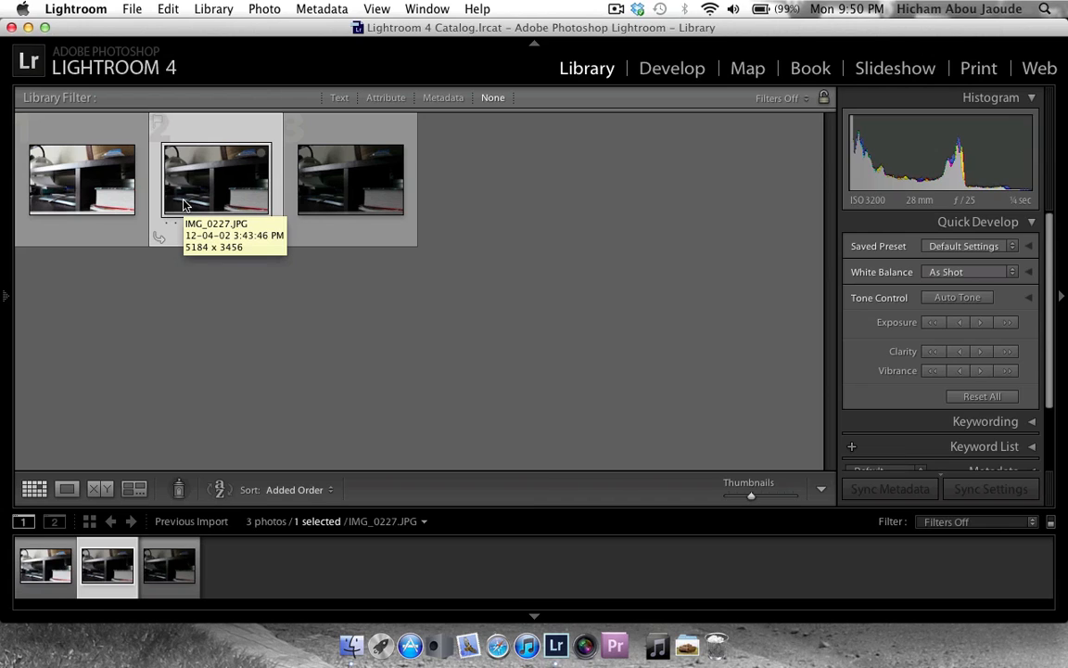
{"action": "mouse_move", "coordinate": [490, 236]}
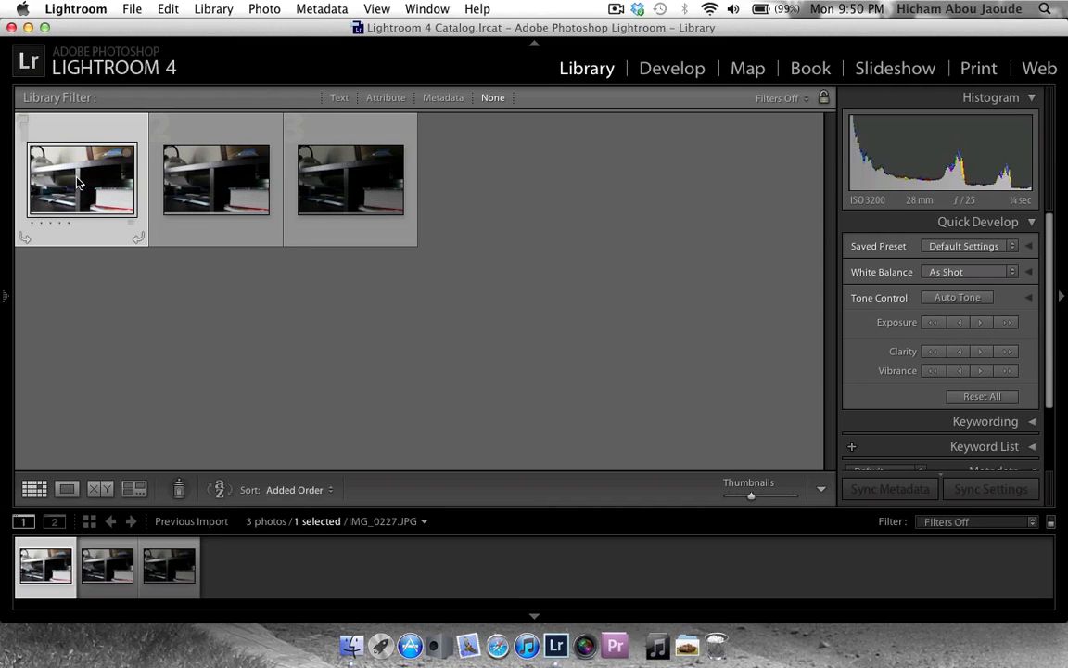
Add the second and third photos to the selection and export all three to Photomatix Pro
{"action": "left_click", "coordinate": [131, 8]}
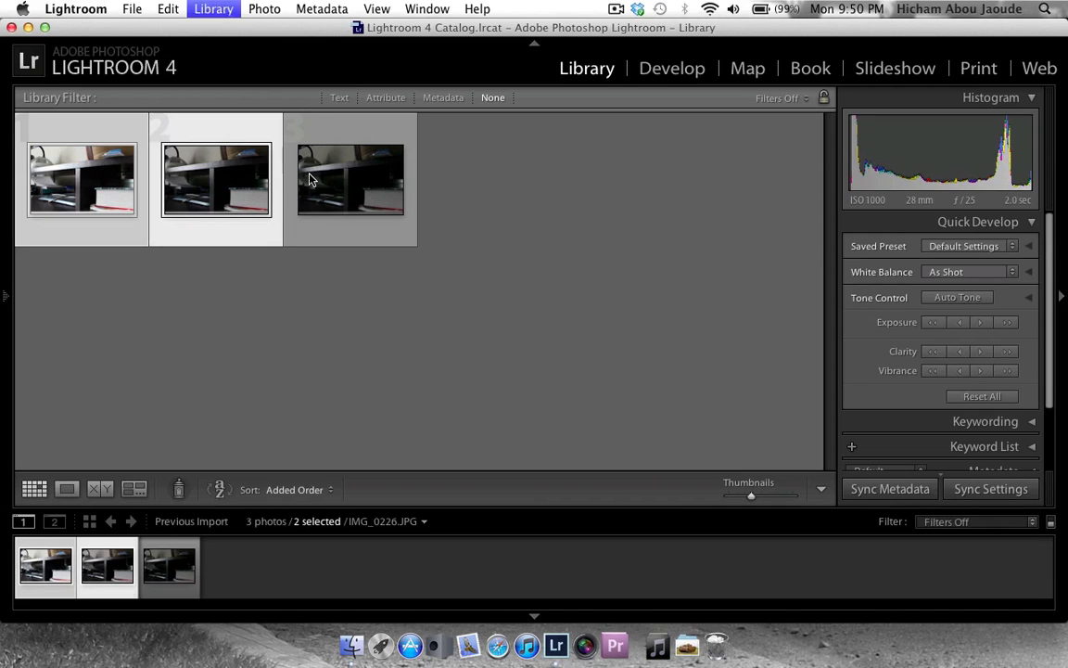
{"action": "left_click", "coordinate": [350, 179]}
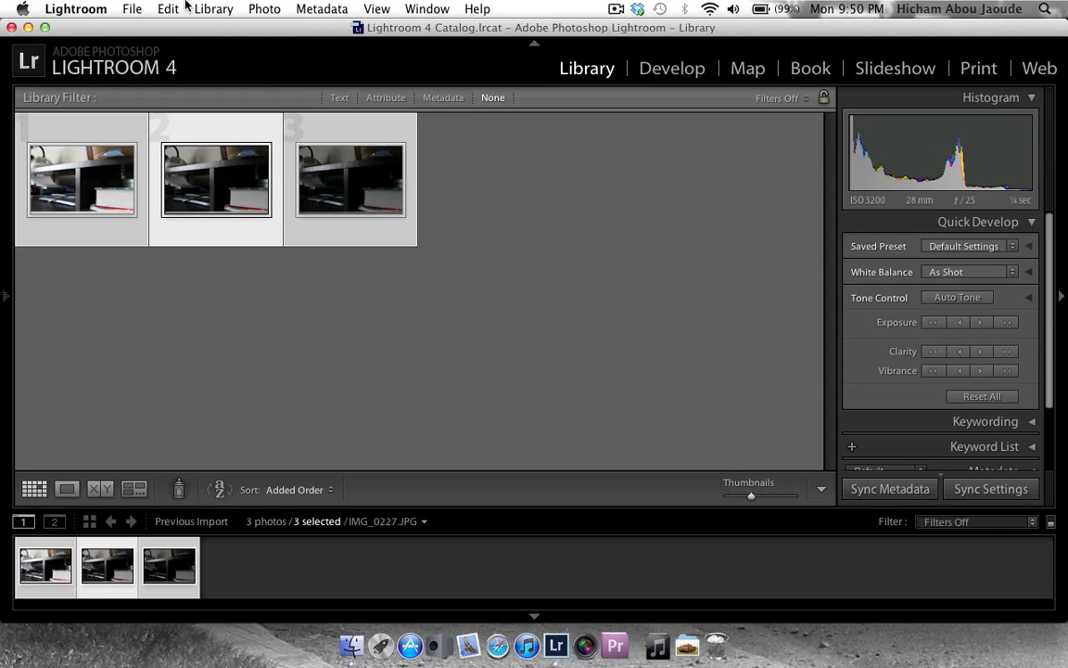
{"action": "left_click", "coordinate": [132, 8]}
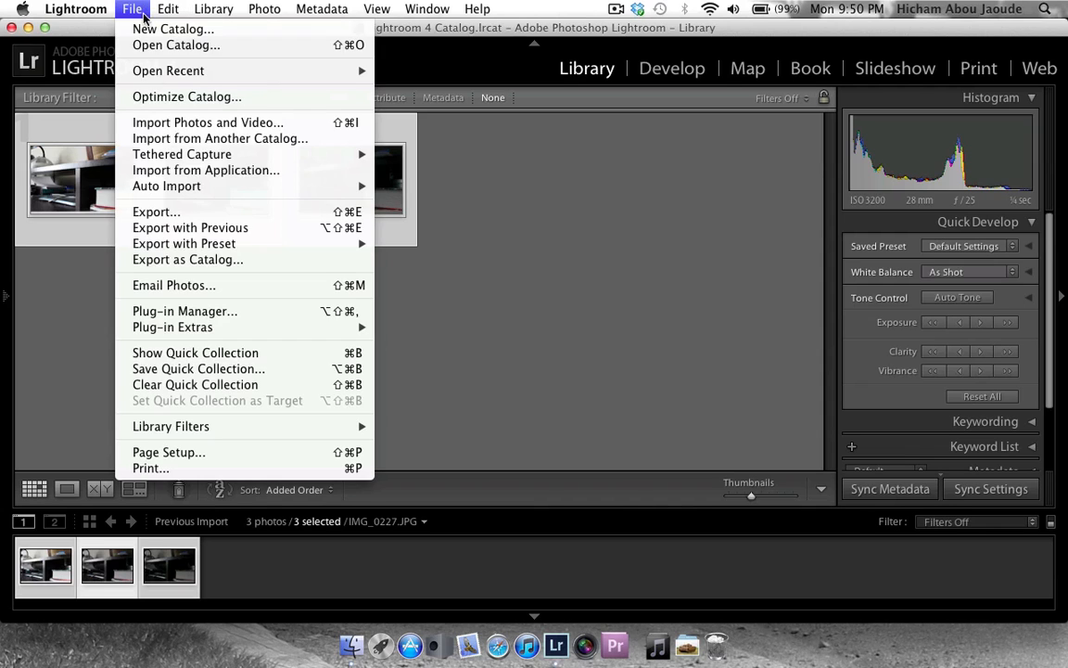
{"action": "mouse_move", "coordinate": [184, 243]}
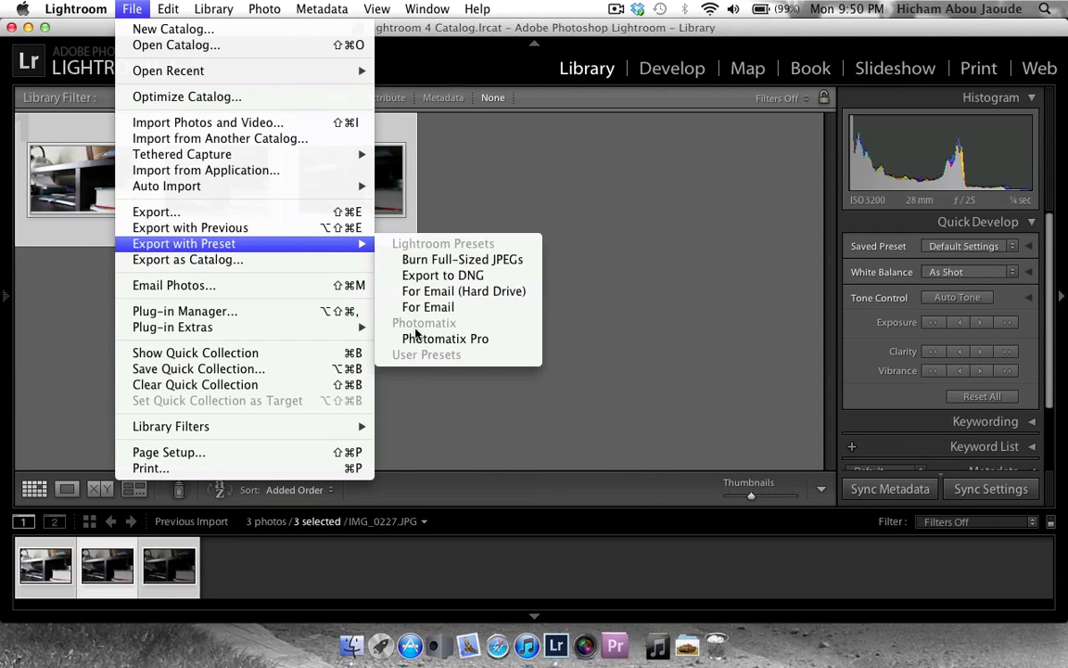
{"action": "left_click", "coordinate": [445, 338]}
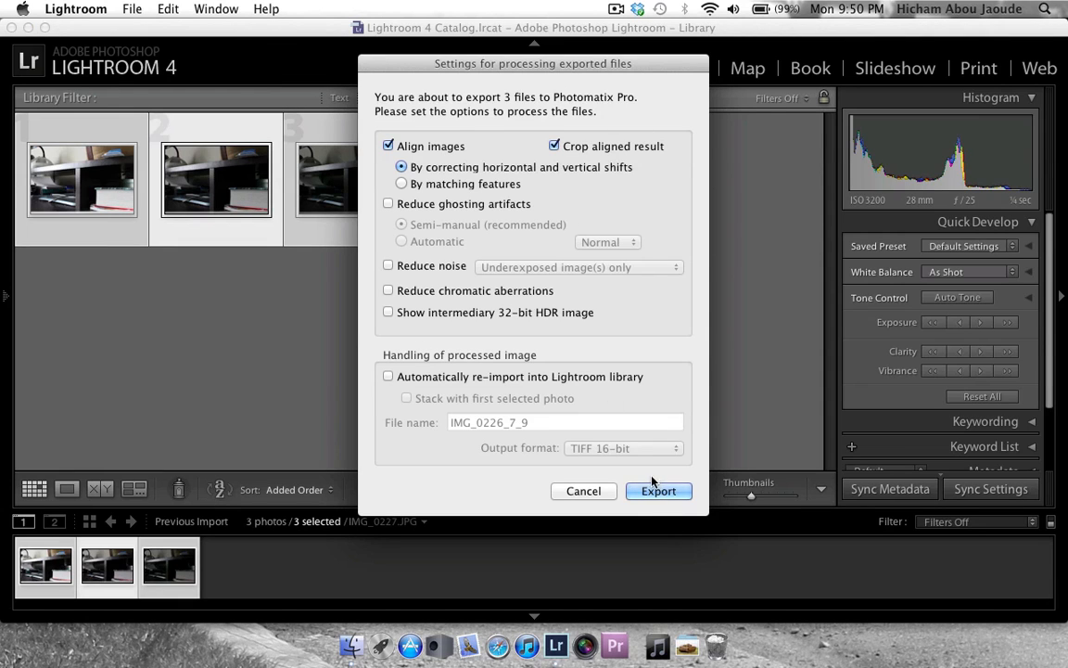
{"action": "left_click", "coordinate": [658, 490]}
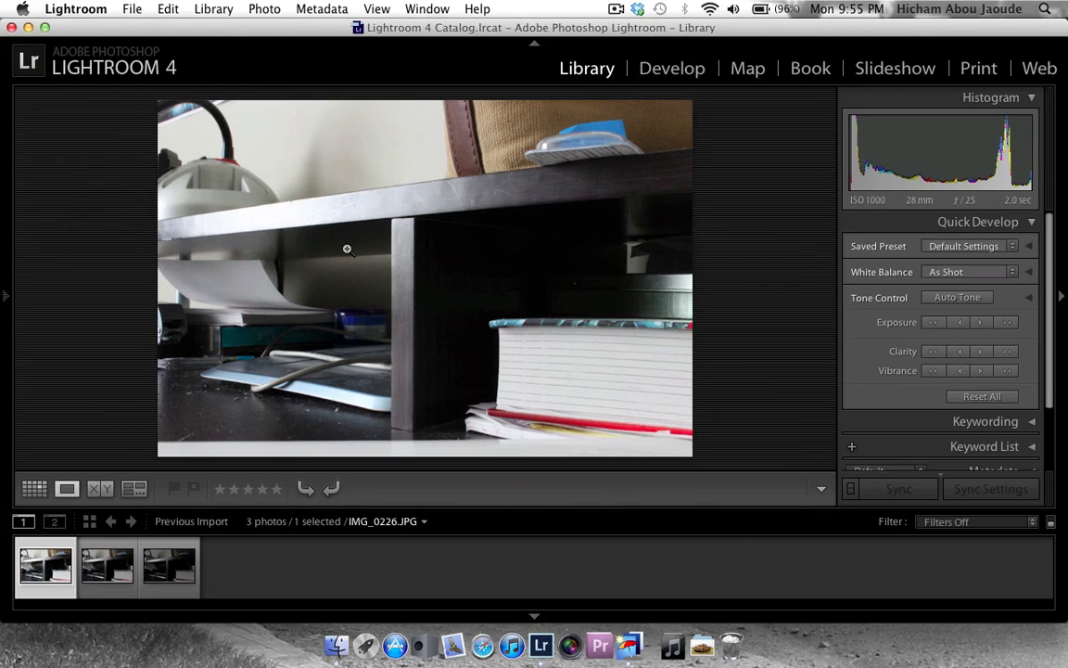
{"action": "left_click", "coordinate": [106, 565]}
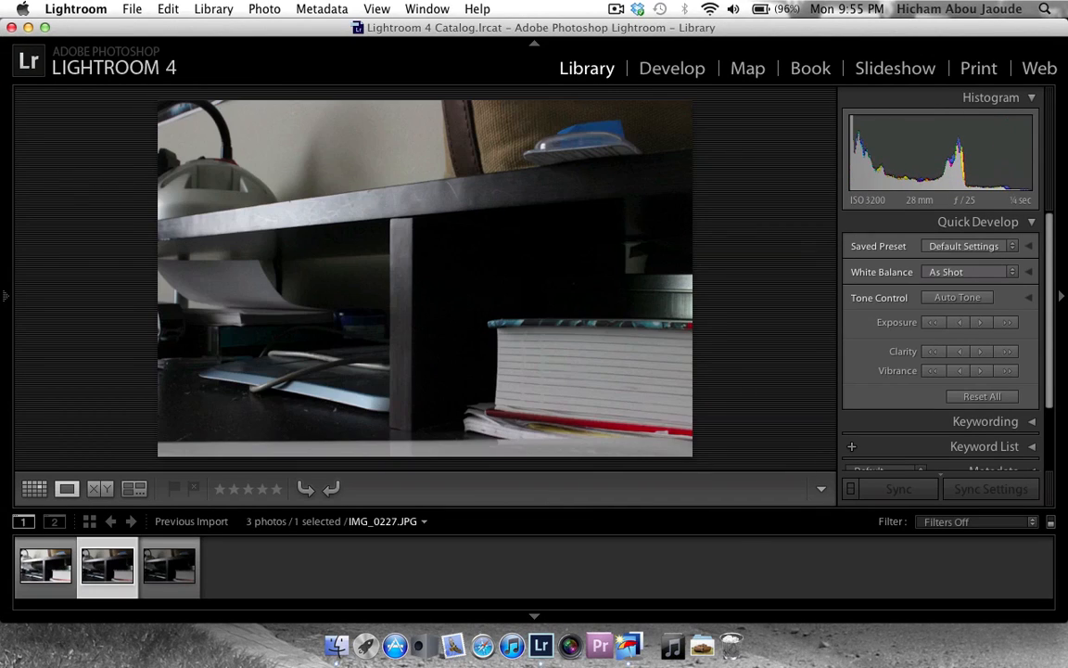
{"action": "left_click", "coordinate": [169, 565]}
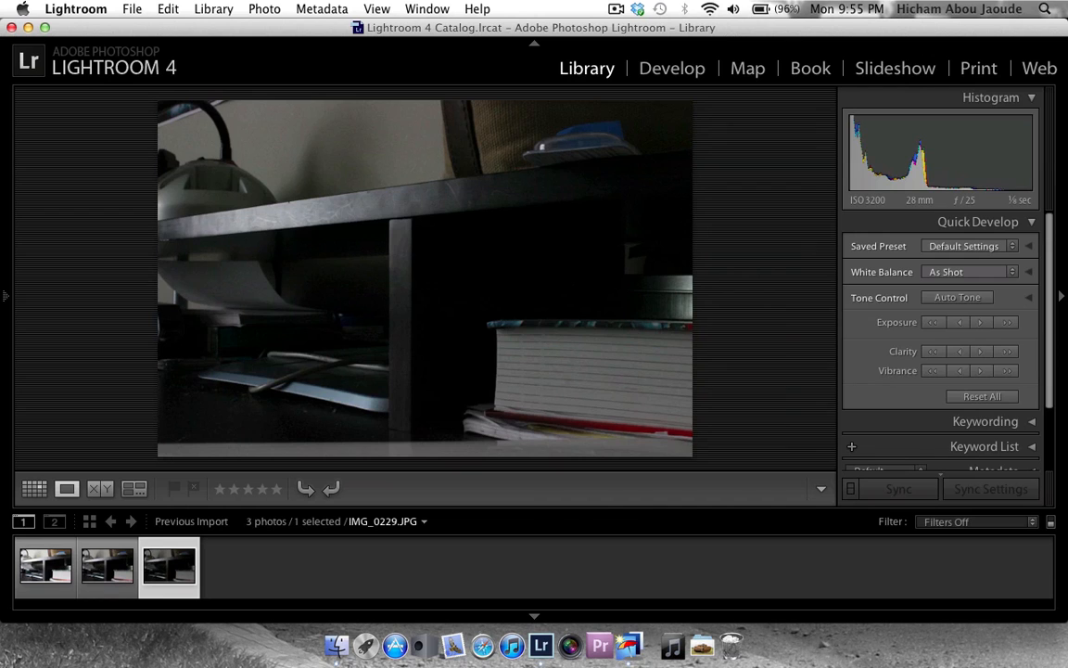
{"action": "left_click", "coordinate": [45, 566]}
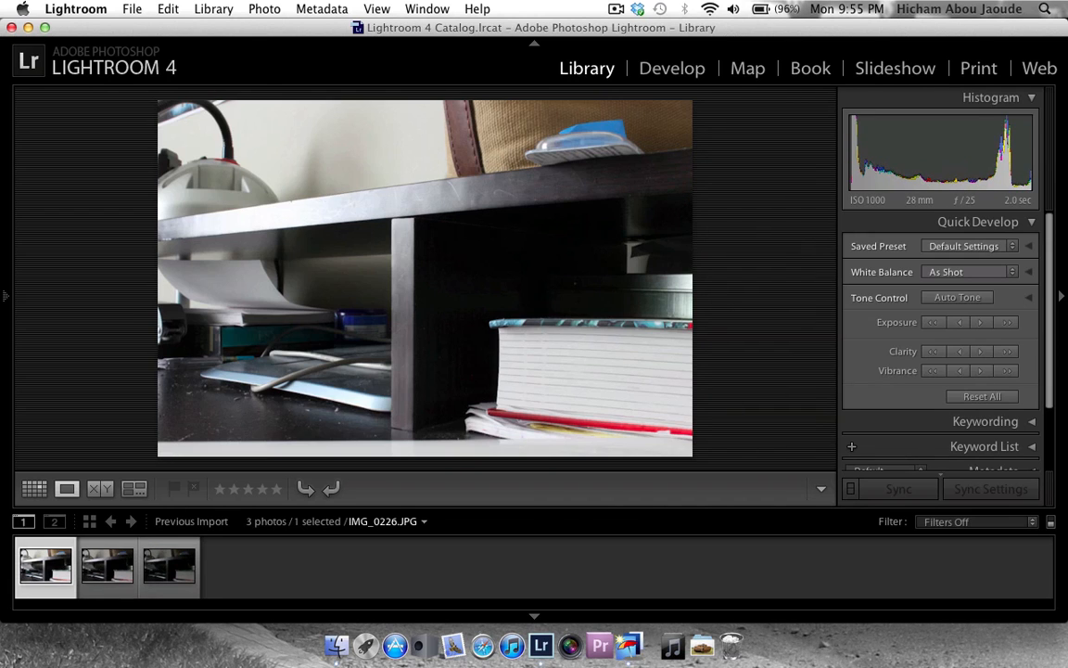